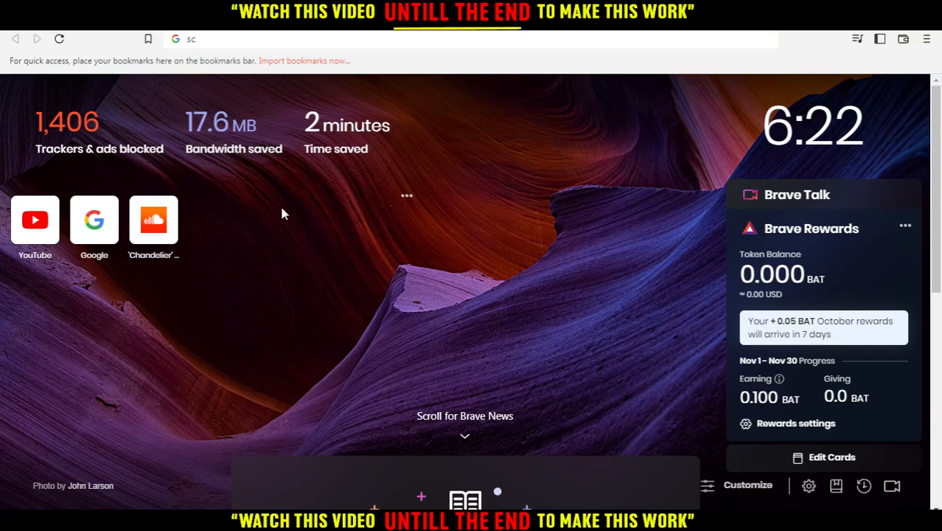
mouse_move(190, 234)
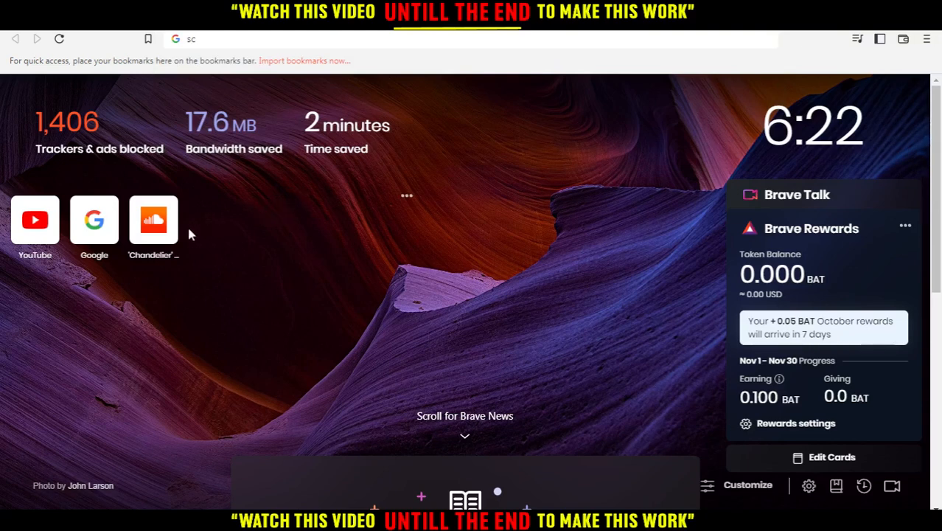
mouse_move(154, 221)
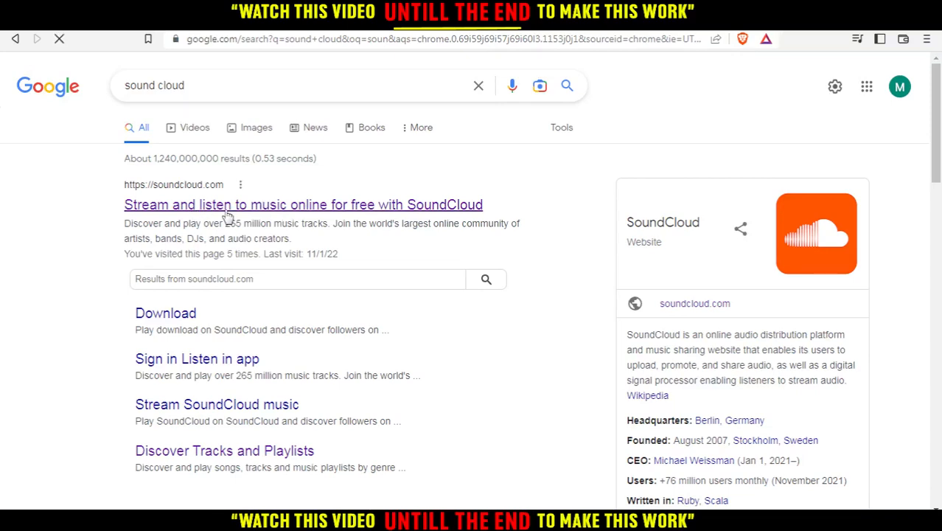
Go to soundcloud.com from the search results, landing on the Discover page.
left_click(303, 204)
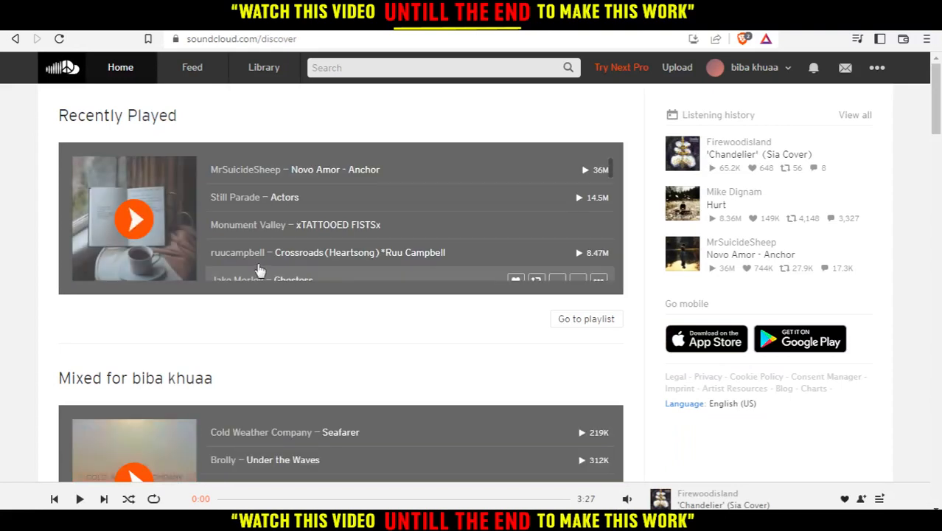
mouse_move(448, 224)
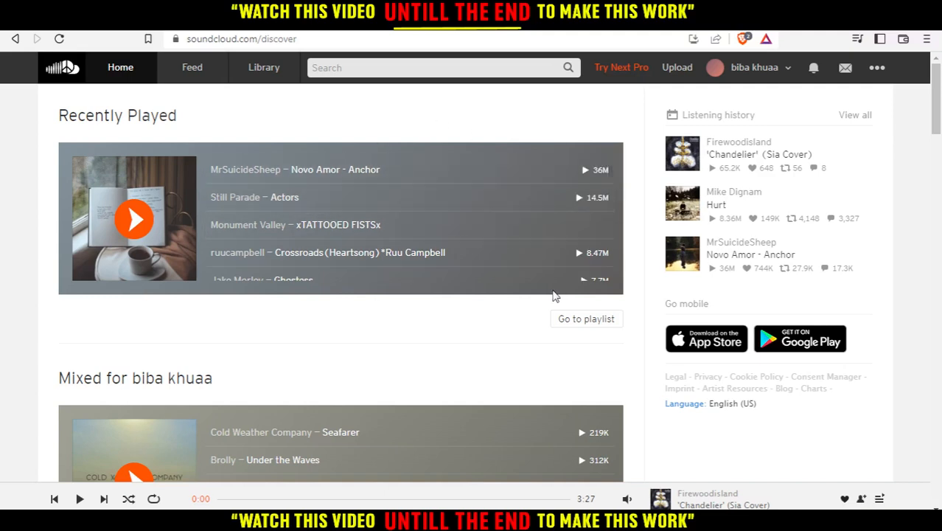
mouse_move(168, 230)
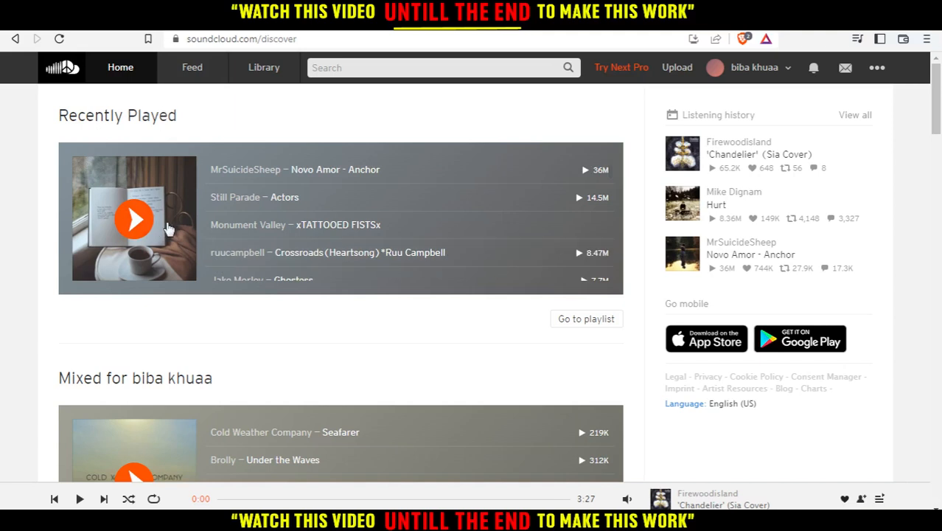
mouse_move(273, 224)
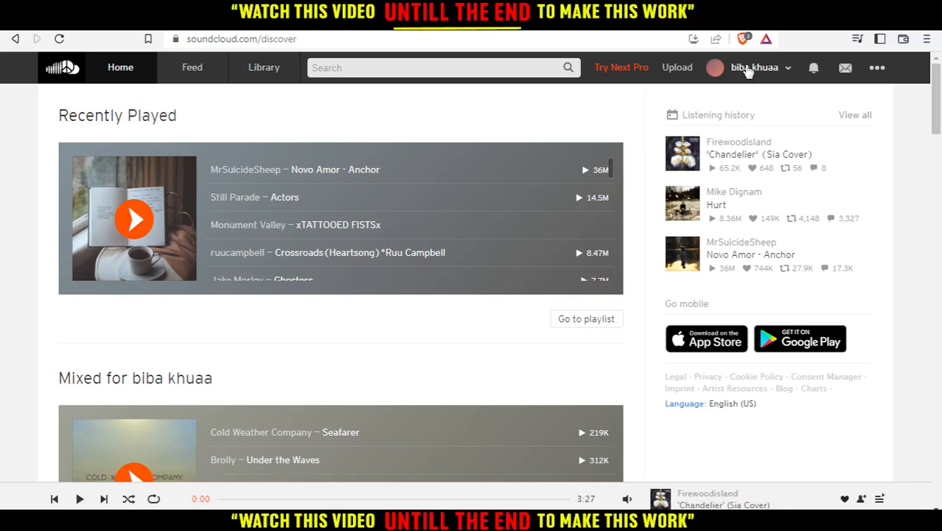
Go to your own profile and scroll to the test99 playlist with its two tracks.
left_click(755, 68)
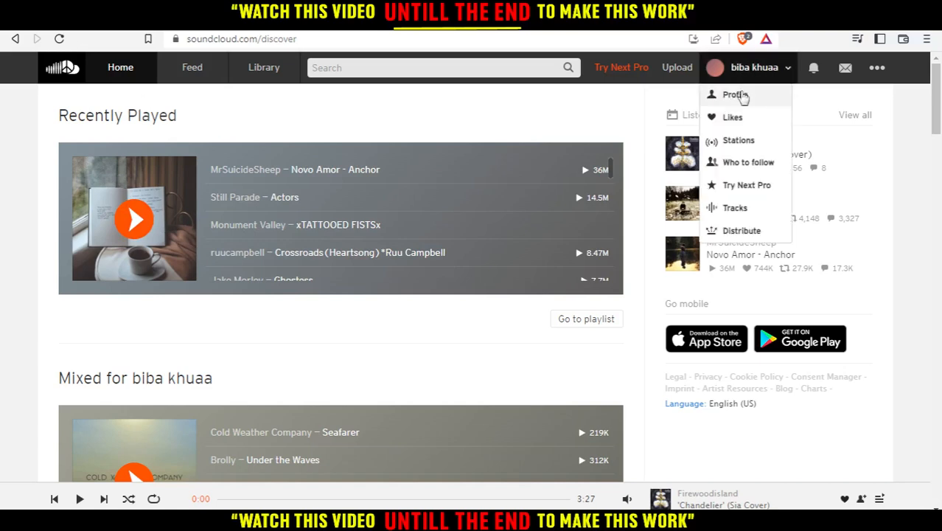
left_click(734, 95)
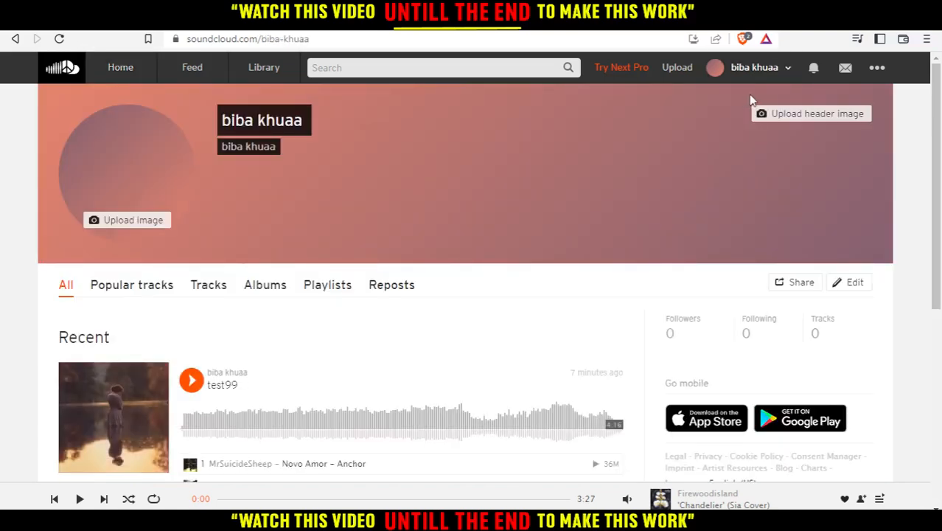
scroll("down", 3)
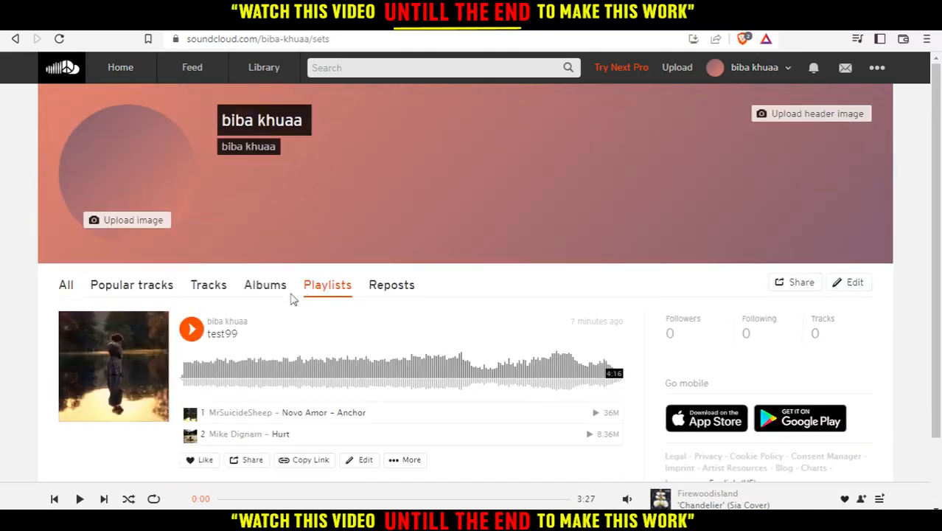
scroll("down", 3)
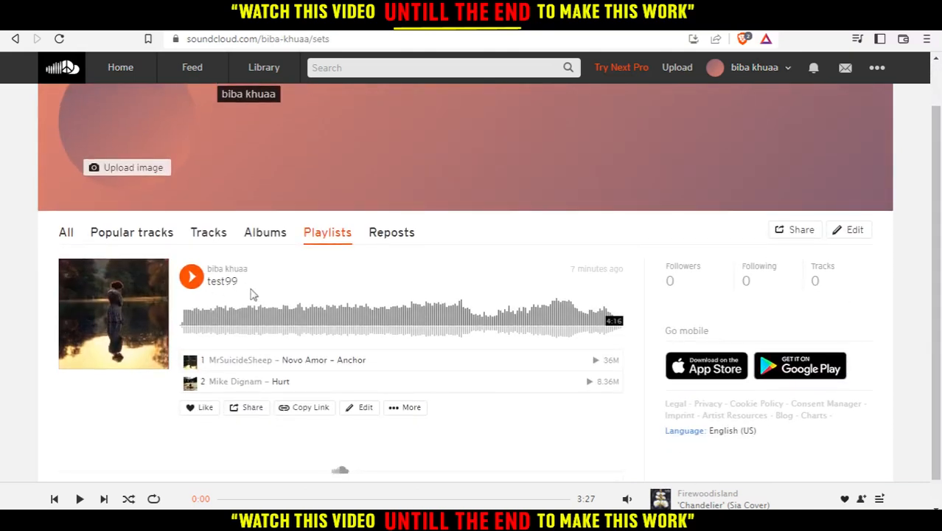
scroll("down", 3)
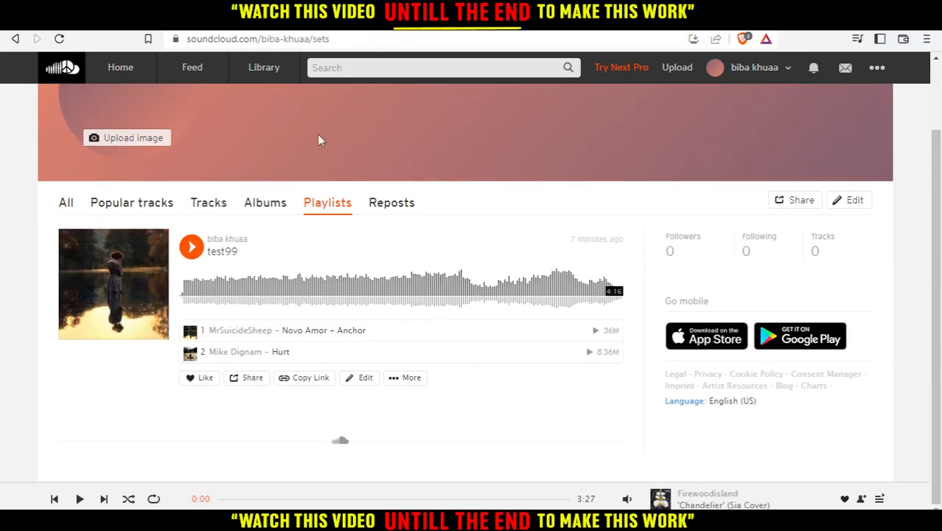
mouse_move(321, 140)
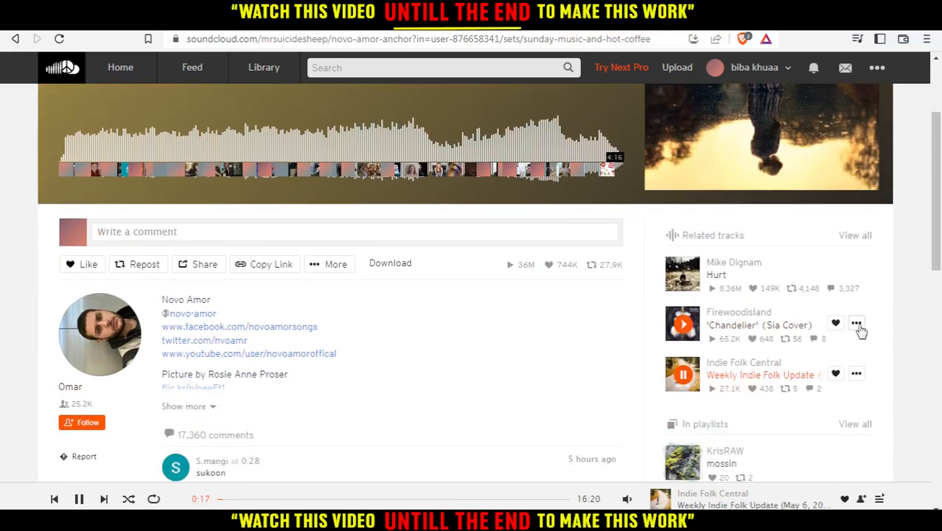
Start adding the Chandelier cover to a playlist and switch to Create a playlist.
left_click(855, 323)
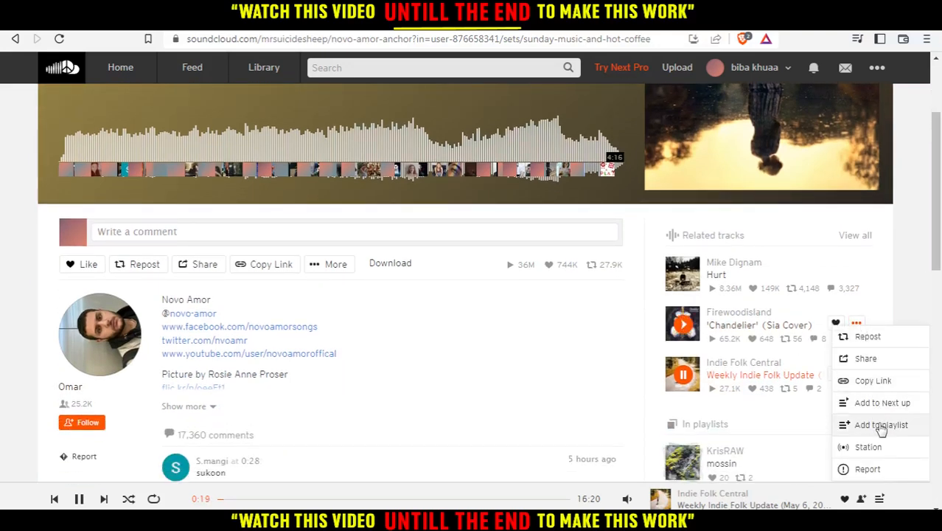
left_click(882, 424)
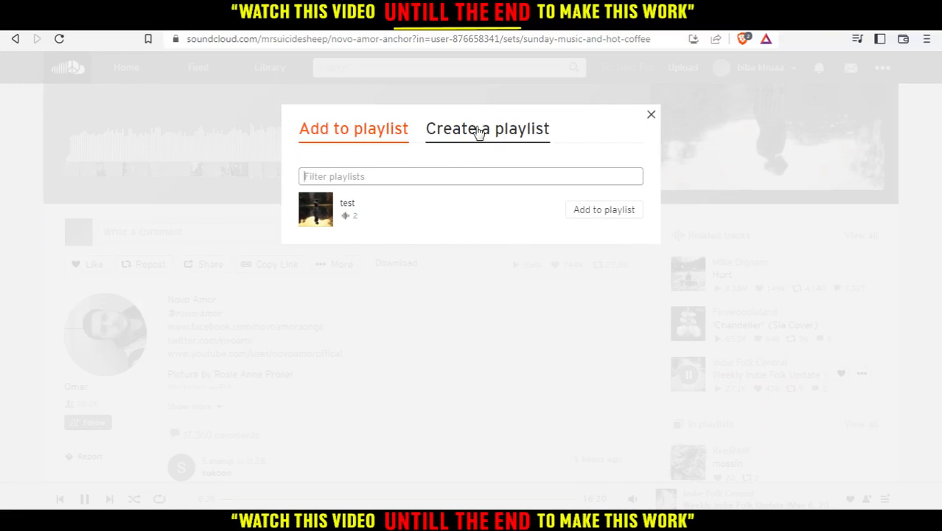
left_click(486, 128)
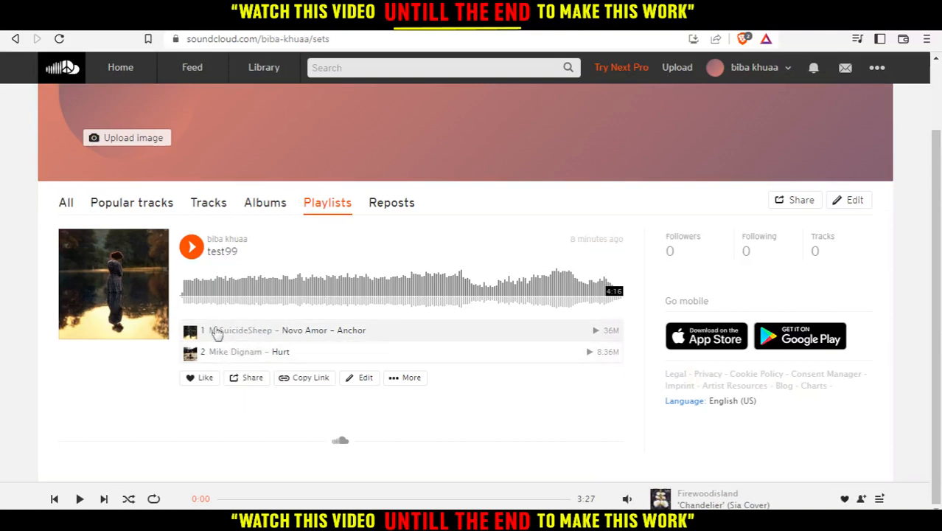
mouse_move(228, 351)
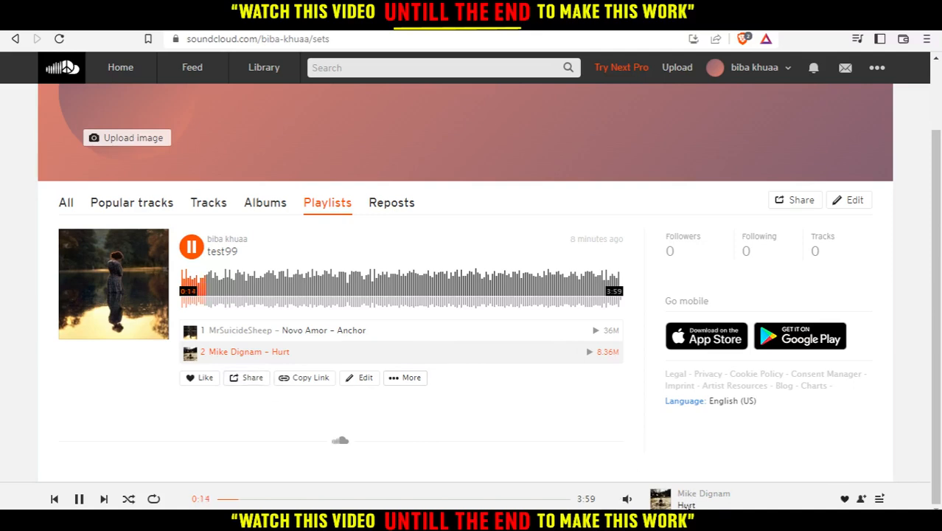
Play Mike Dignam – Hurt from test99 and land on its track page.
left_click(245, 351)
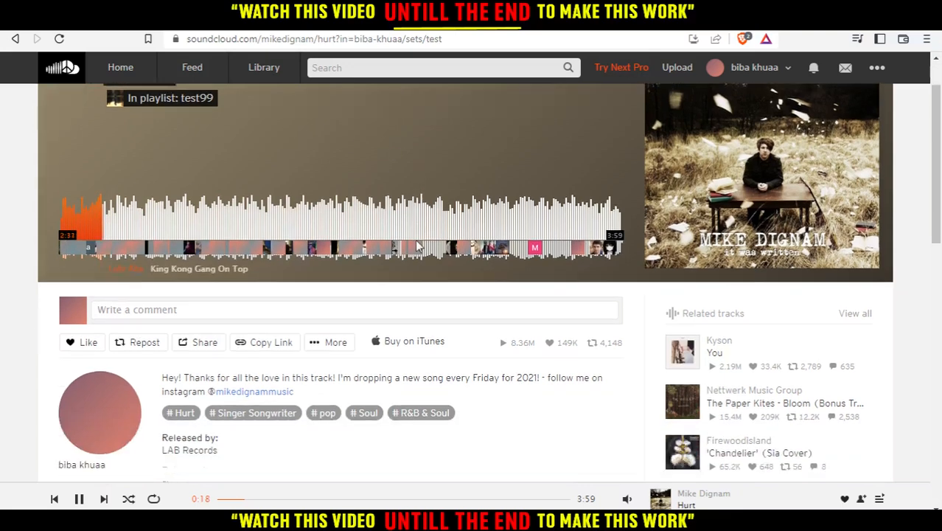
Remove Mike Dignam – Hurt from test99 via its Add to playlist list.
scroll("down", 3)
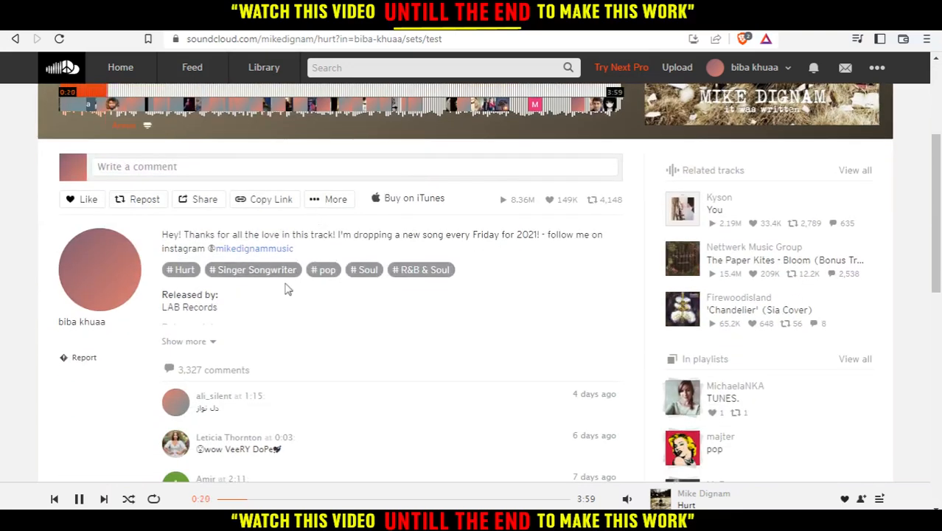
left_click(334, 199)
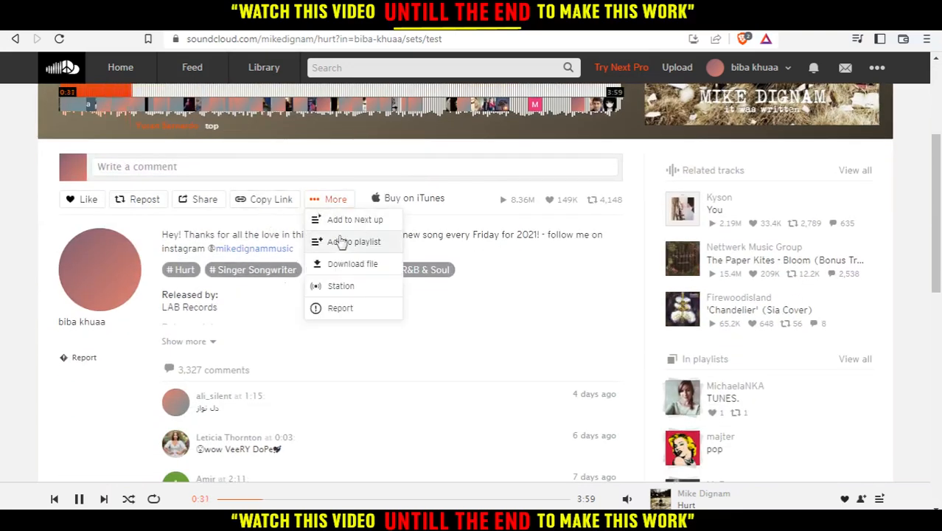
left_click(354, 242)
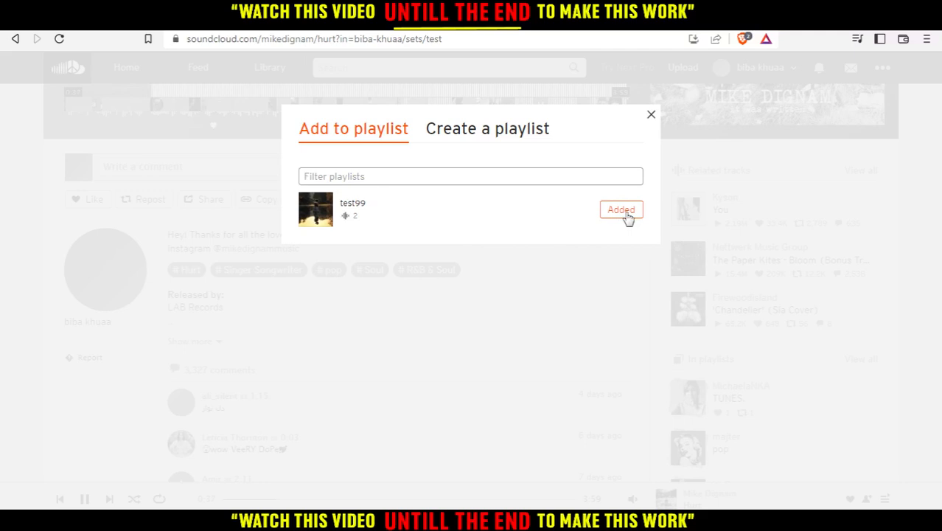
left_click(620, 209)
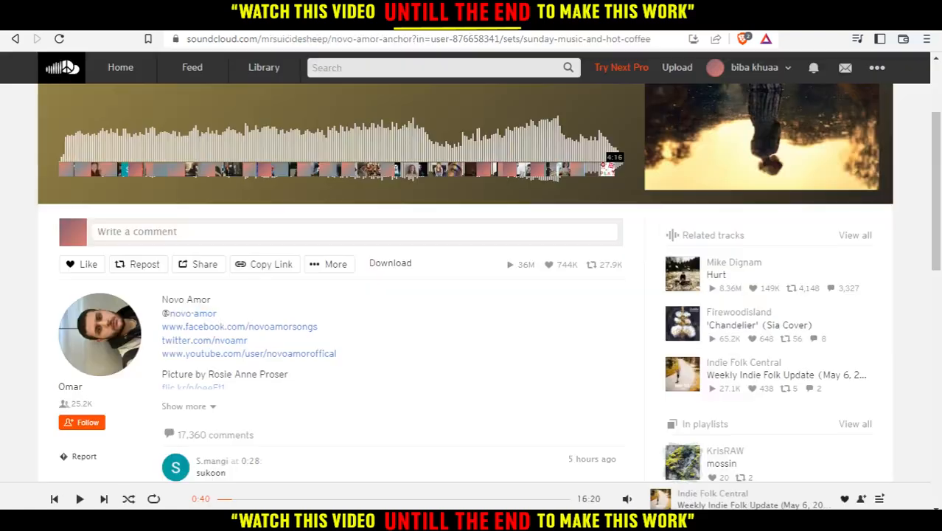
Return to your profile's Playlists to check test99 now lists only Novo Amor – Anchor.
left_click(752, 68)
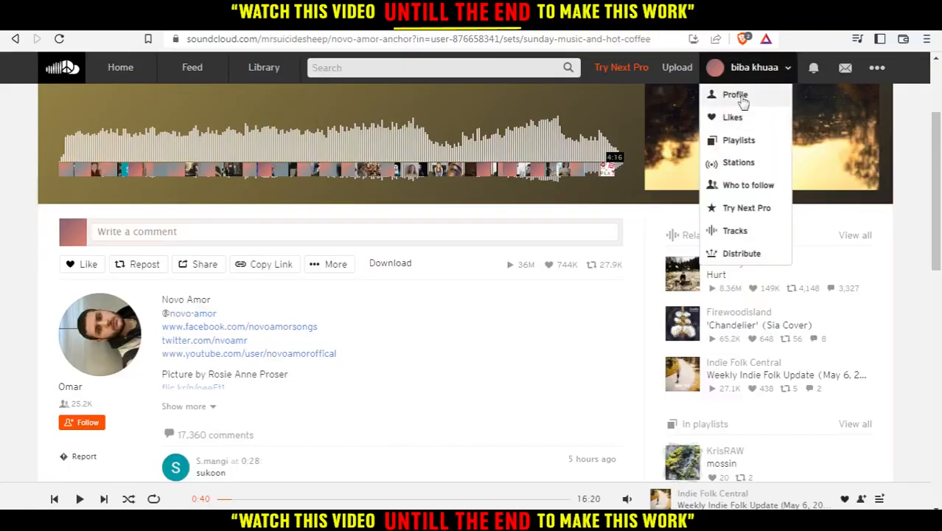
left_click(734, 95)
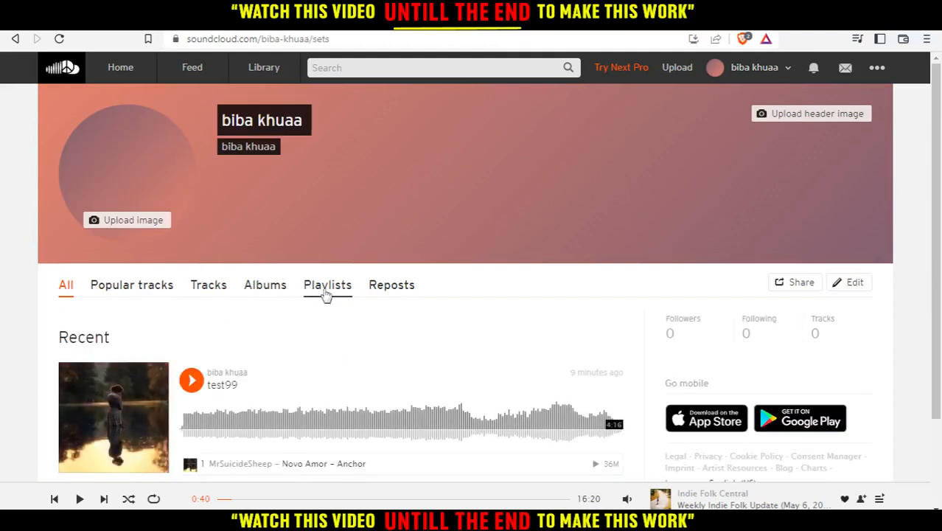
left_click(328, 285)
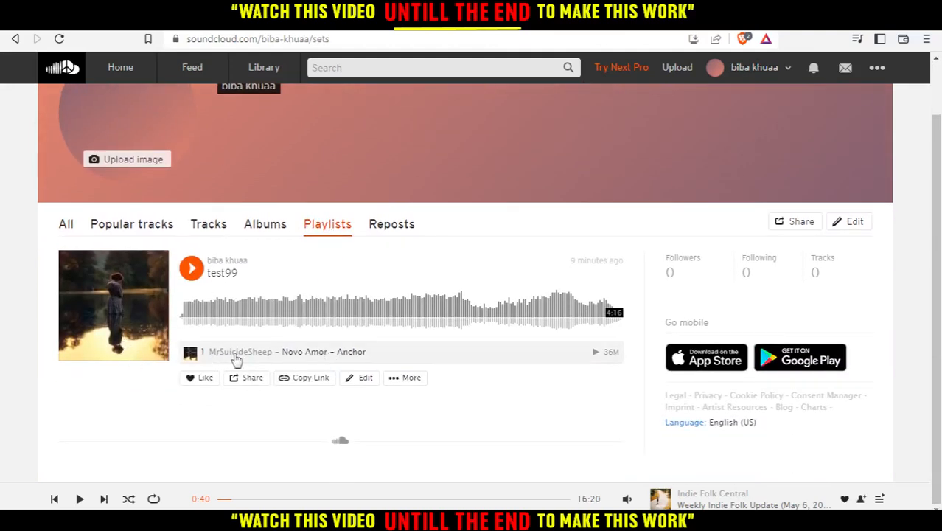
mouse_move(140, 448)
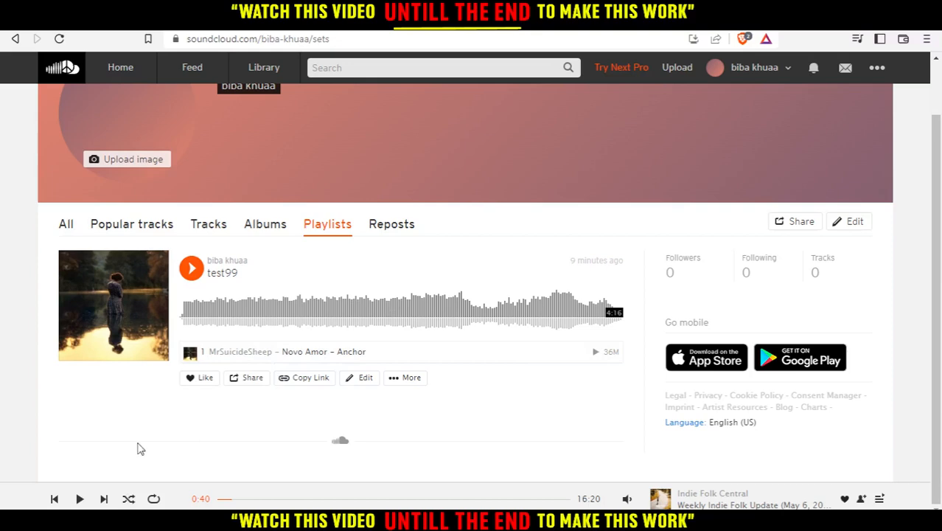